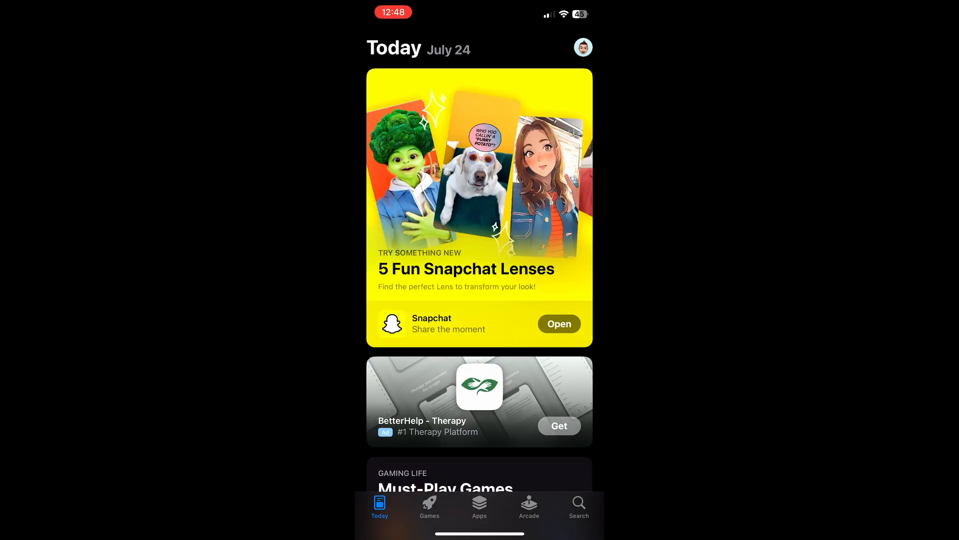
# View the Subscriptions list showing the inactive Crunchyroll subscription expired January 22.
pyautogui.click(582, 47)
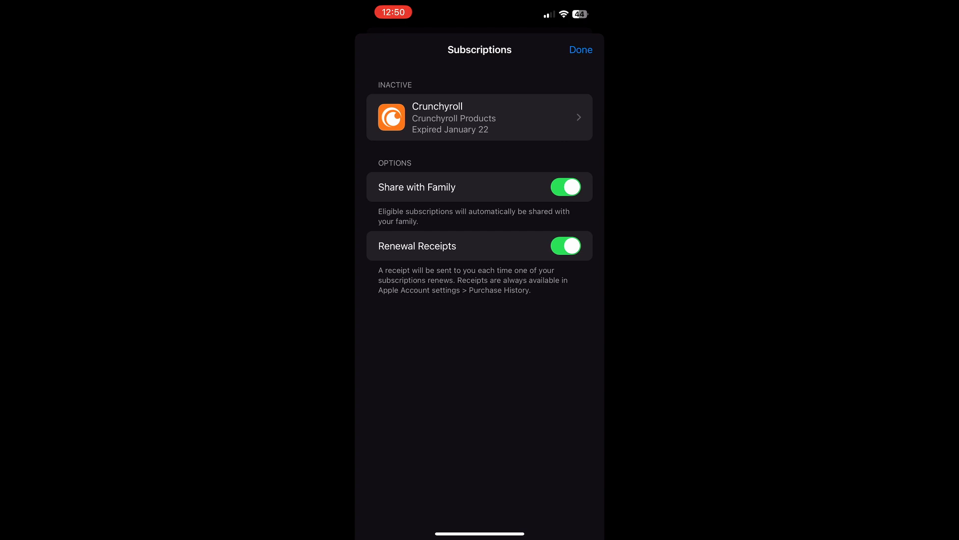
pyautogui.click(479, 116)
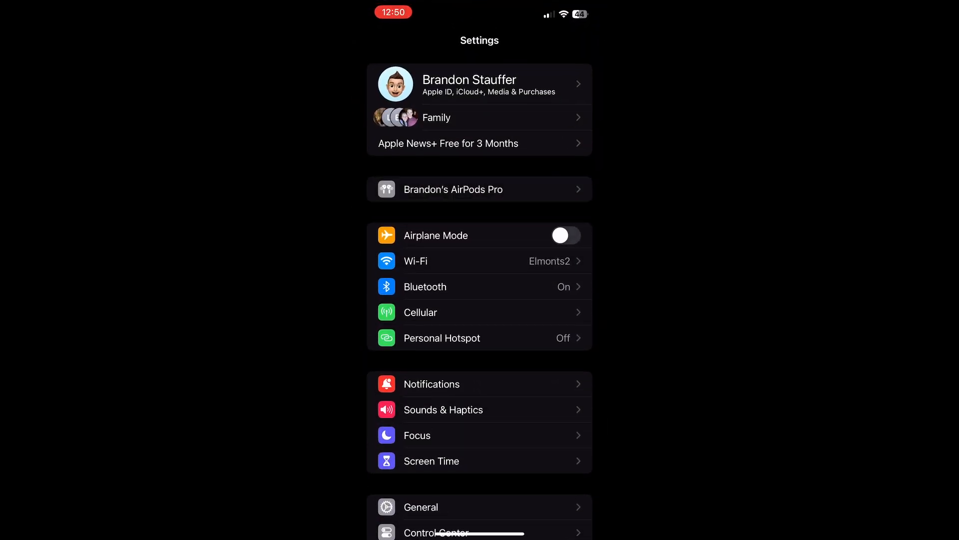
# Reach the Add Payment screen offering Credit/Debit Card or PayPal under Apple ID.
pyautogui.click(478, 84)
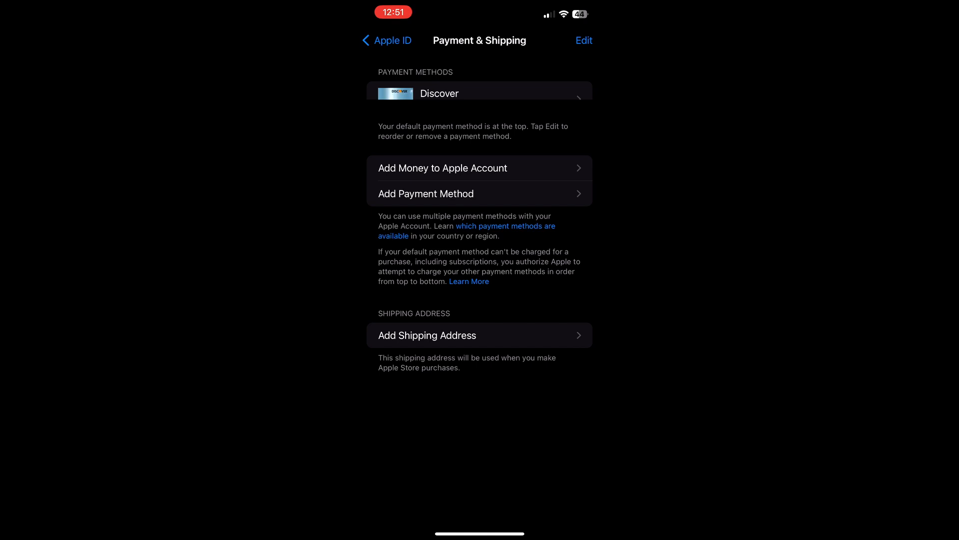
pyautogui.click(426, 192)
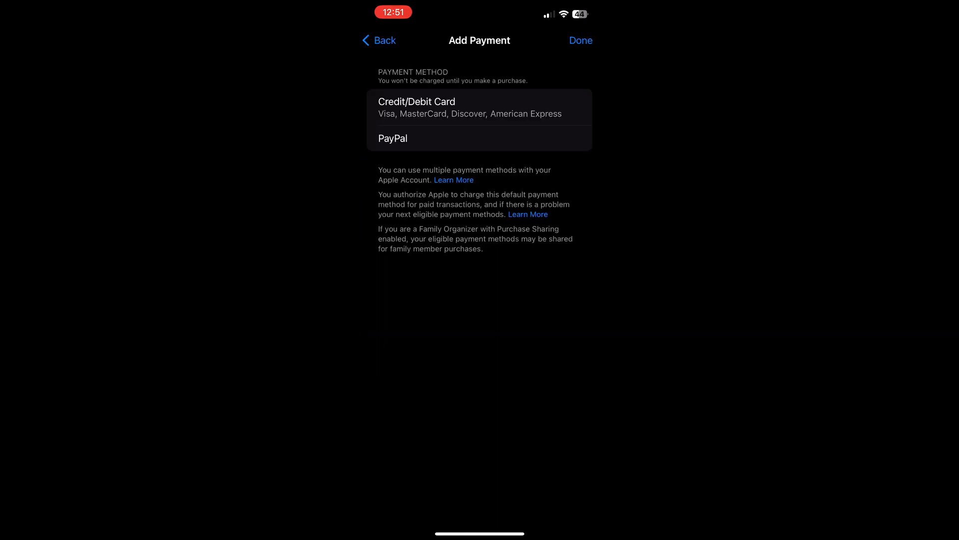
# View the Credit/Debit Card entry form, then return to the Apple ID page without adding details.
pyautogui.click(415, 107)
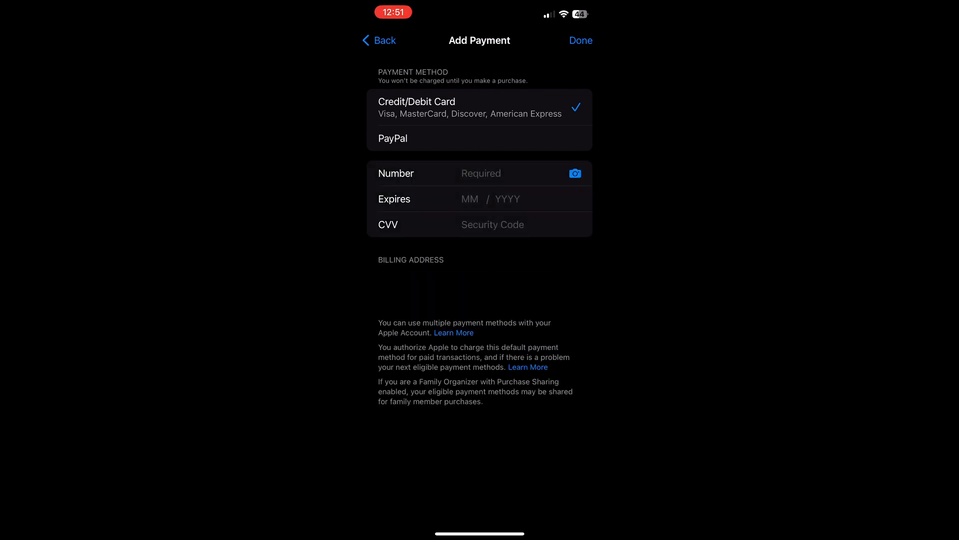
pyautogui.click(379, 40)
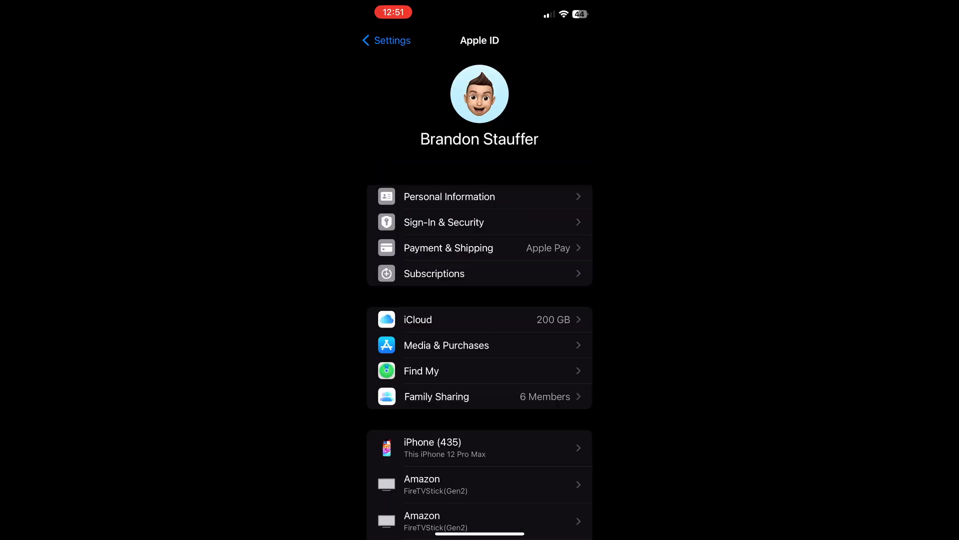